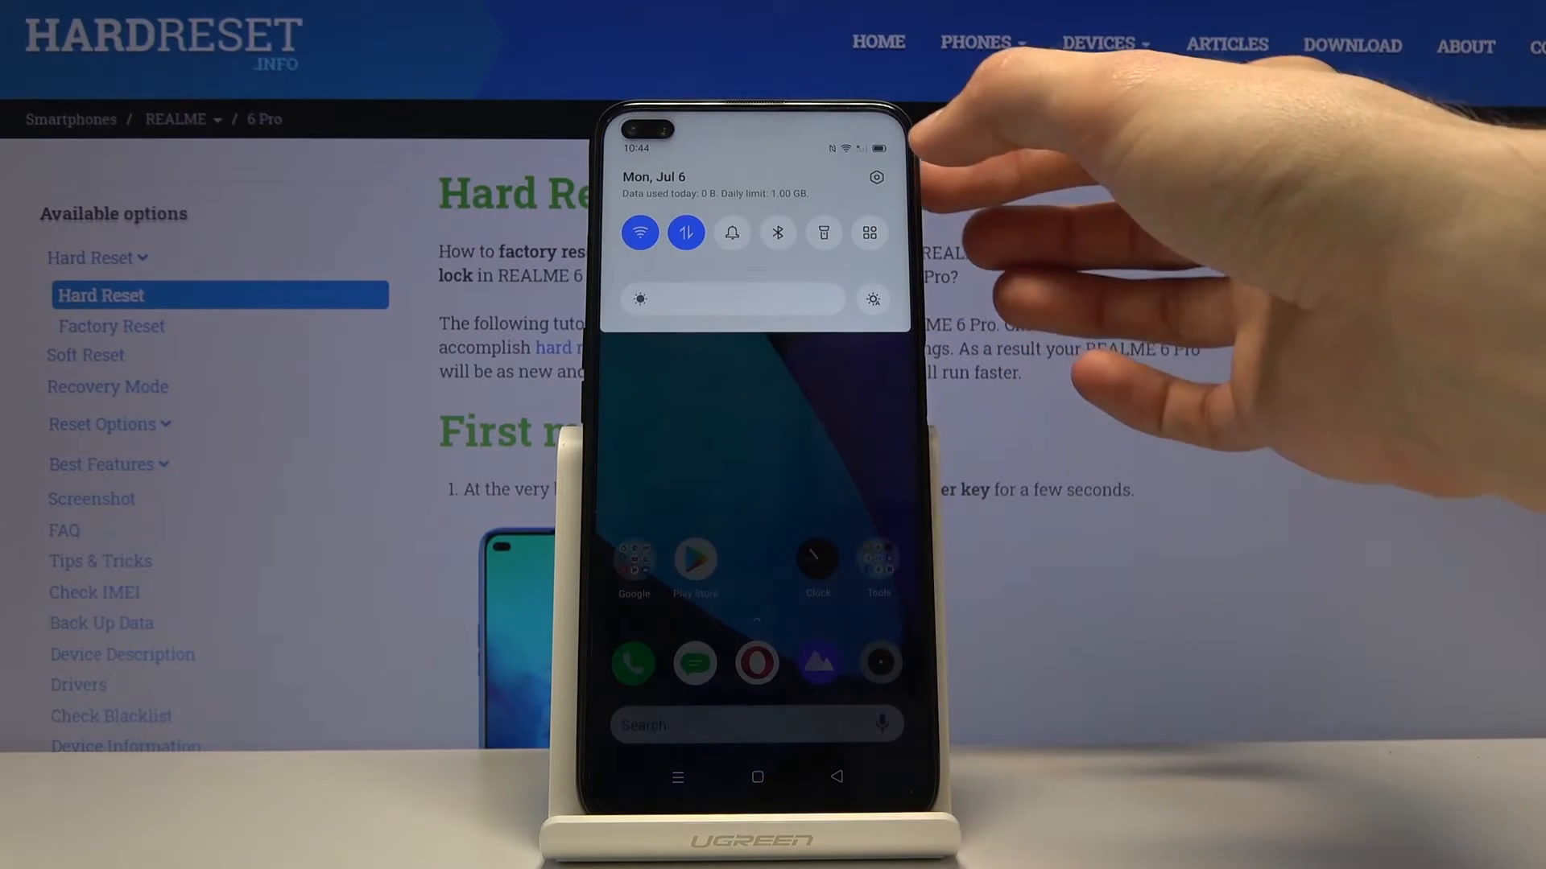
- Enter Settings from the quick settings shade and scroll to the Additional settings entry
left_click(874, 177)
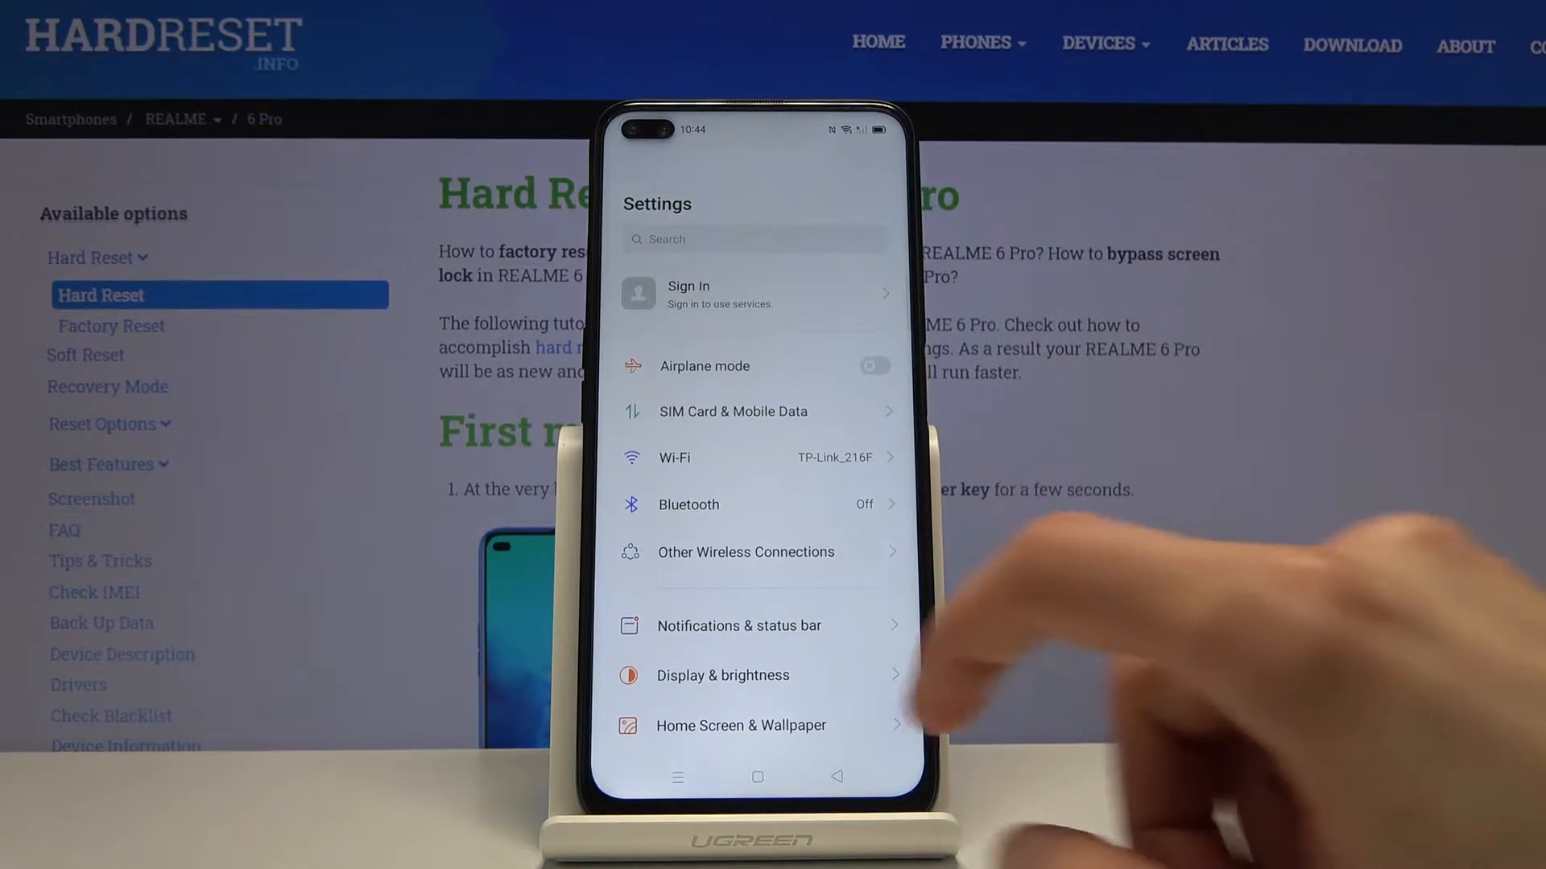
scroll("down", 3)
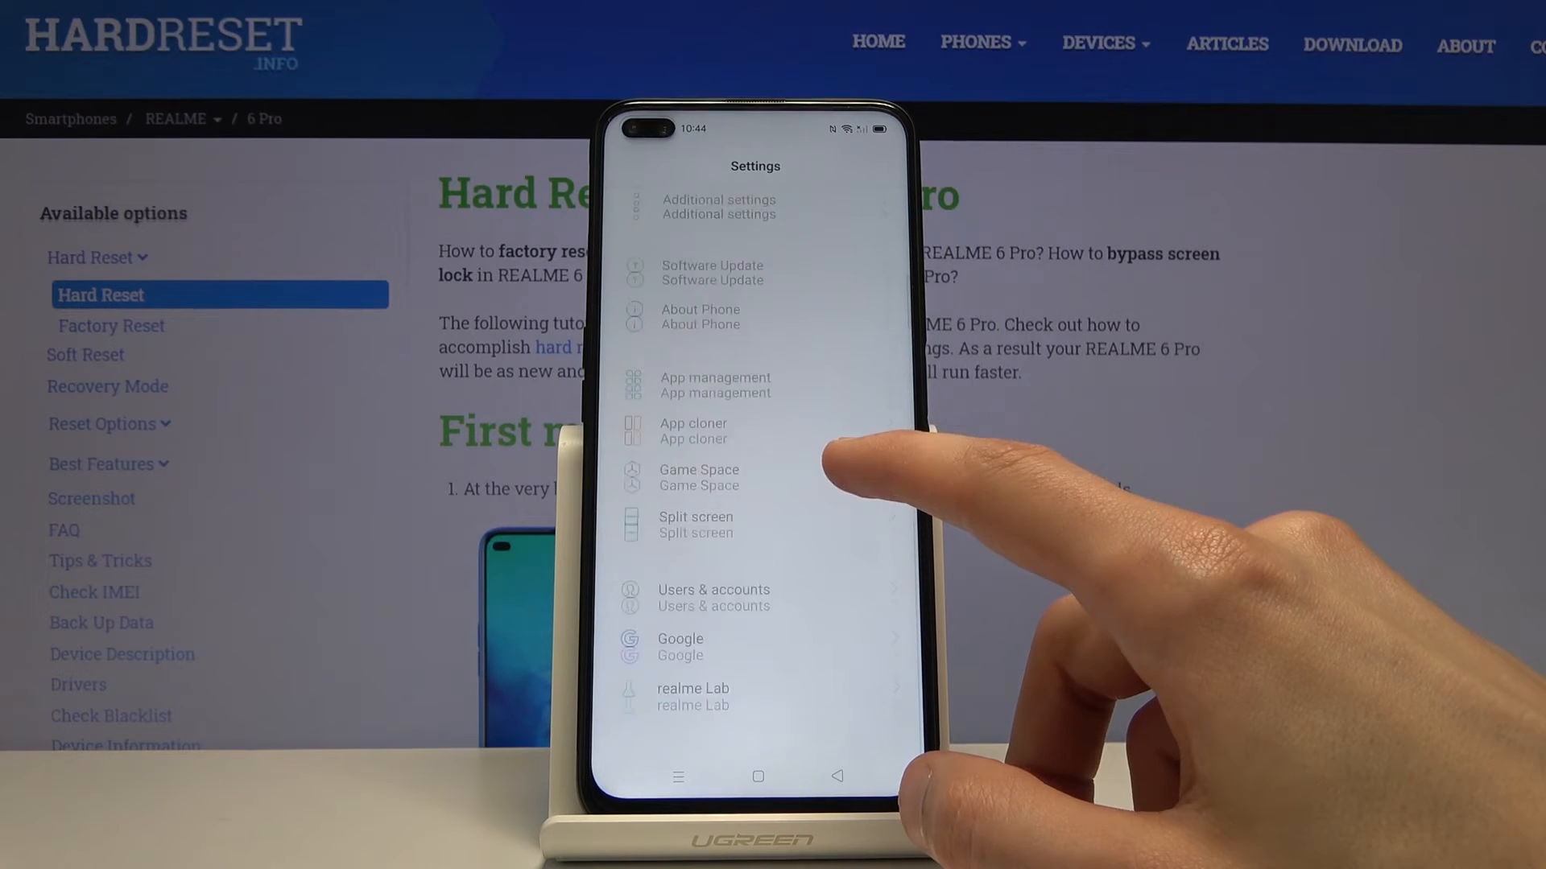
scroll("up", 3)
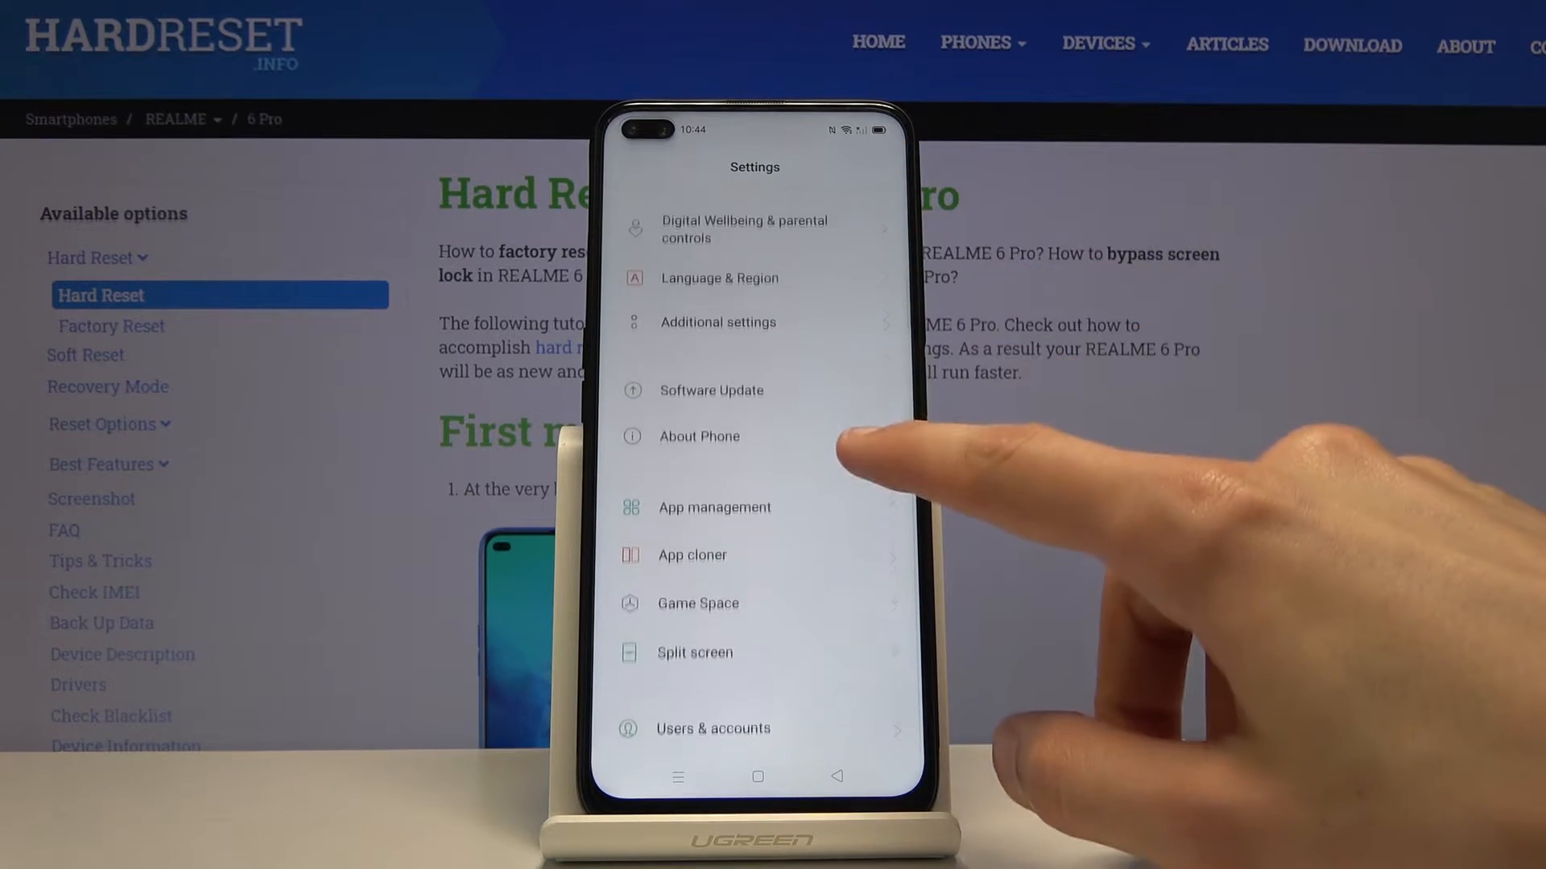
- Go into Additional settings and reach its Back Up and Reset page
left_click(718, 322)
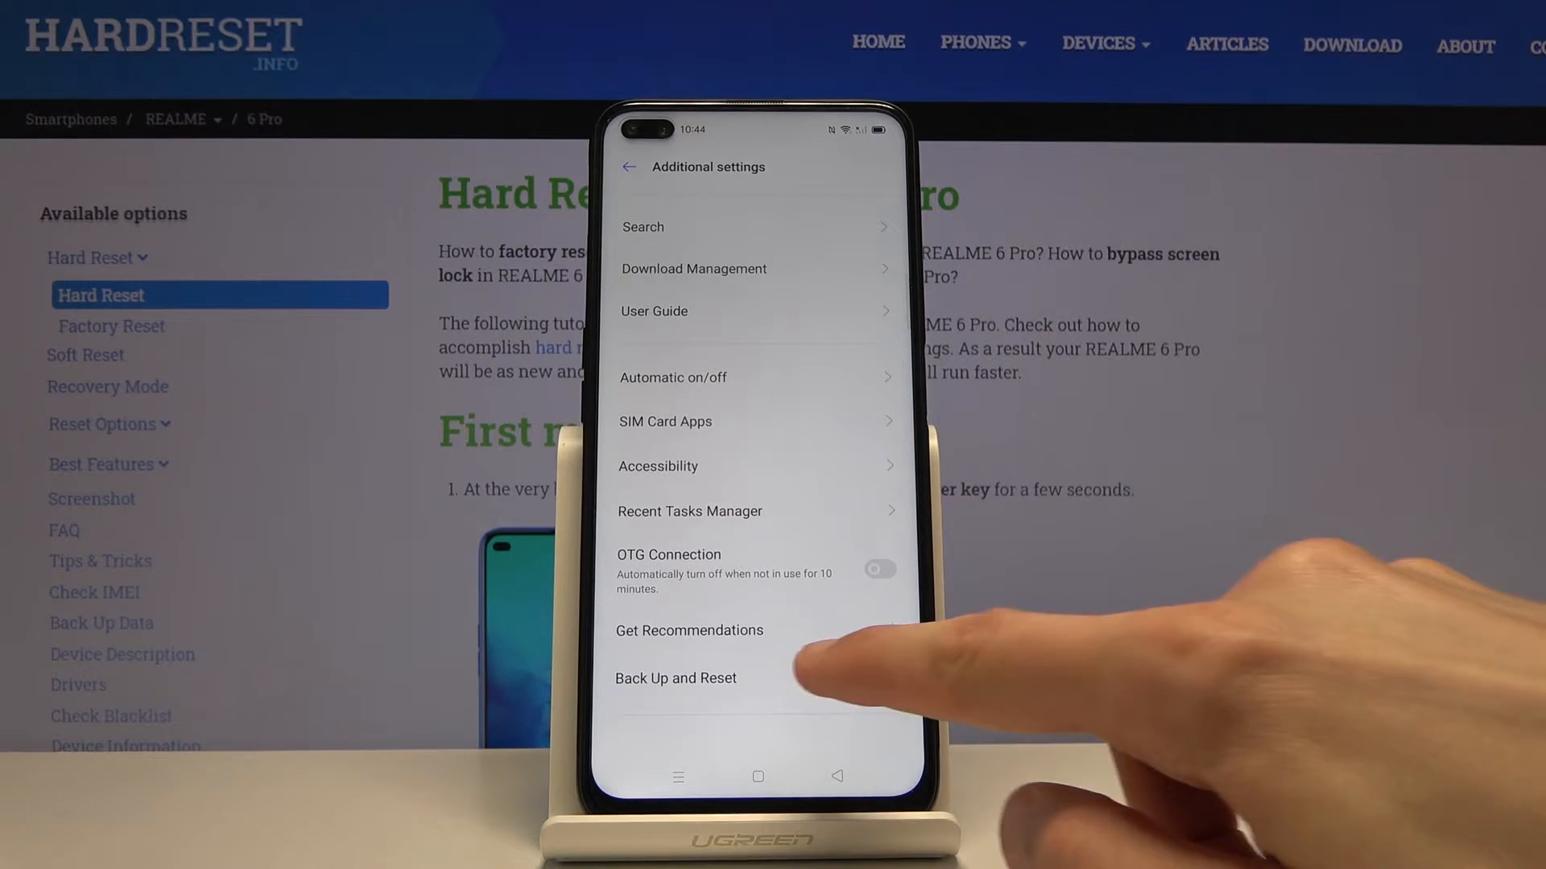
left_click(676, 678)
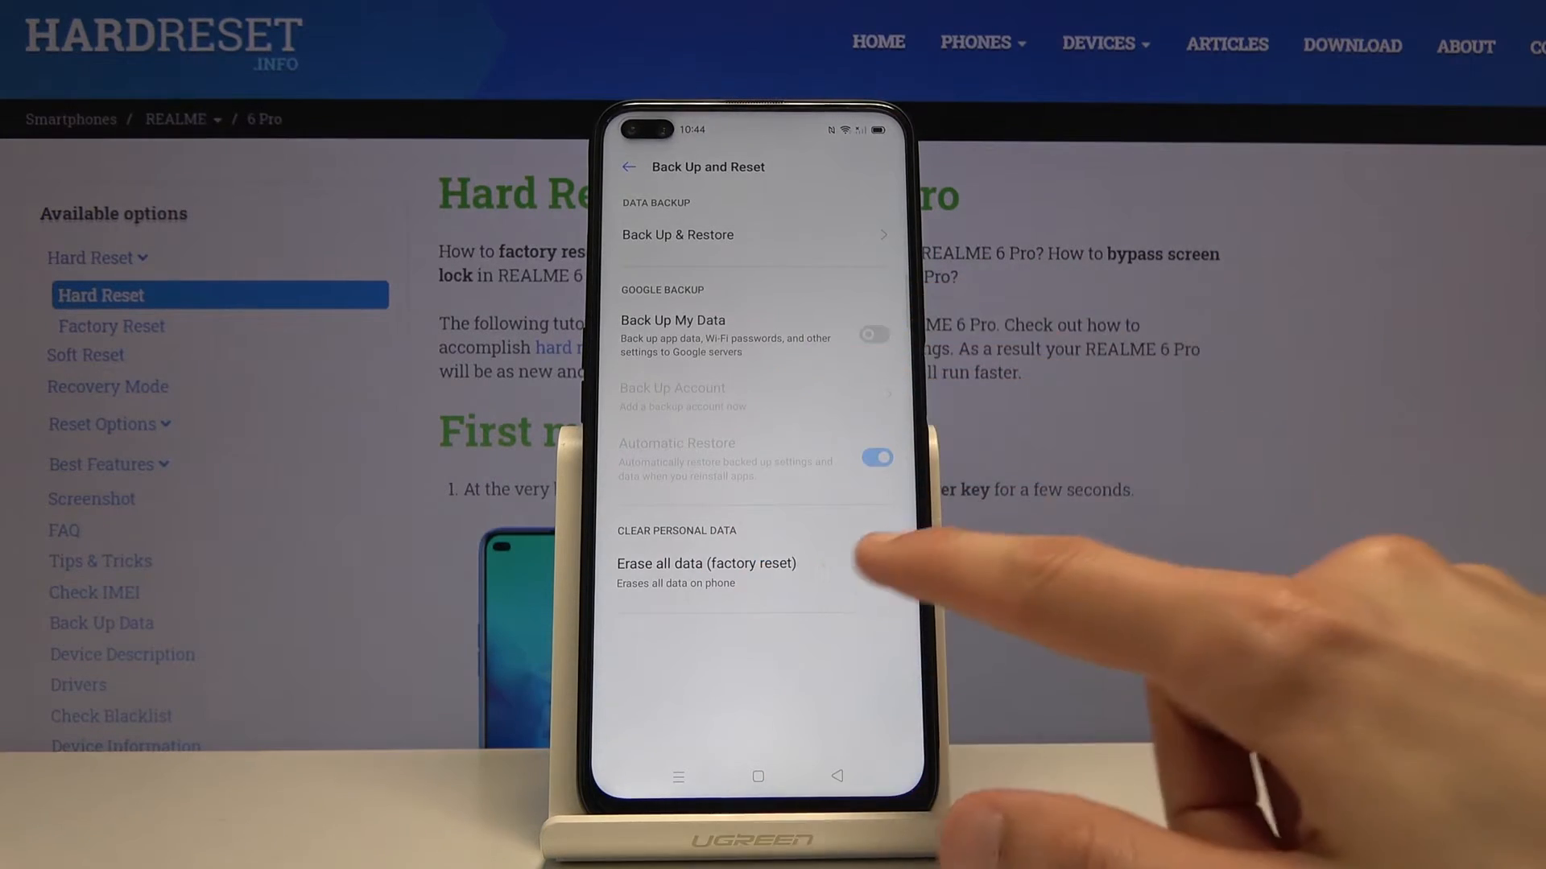
- Choose Erase all data (factory reset) to bring up the first erase warning
left_click(707, 563)
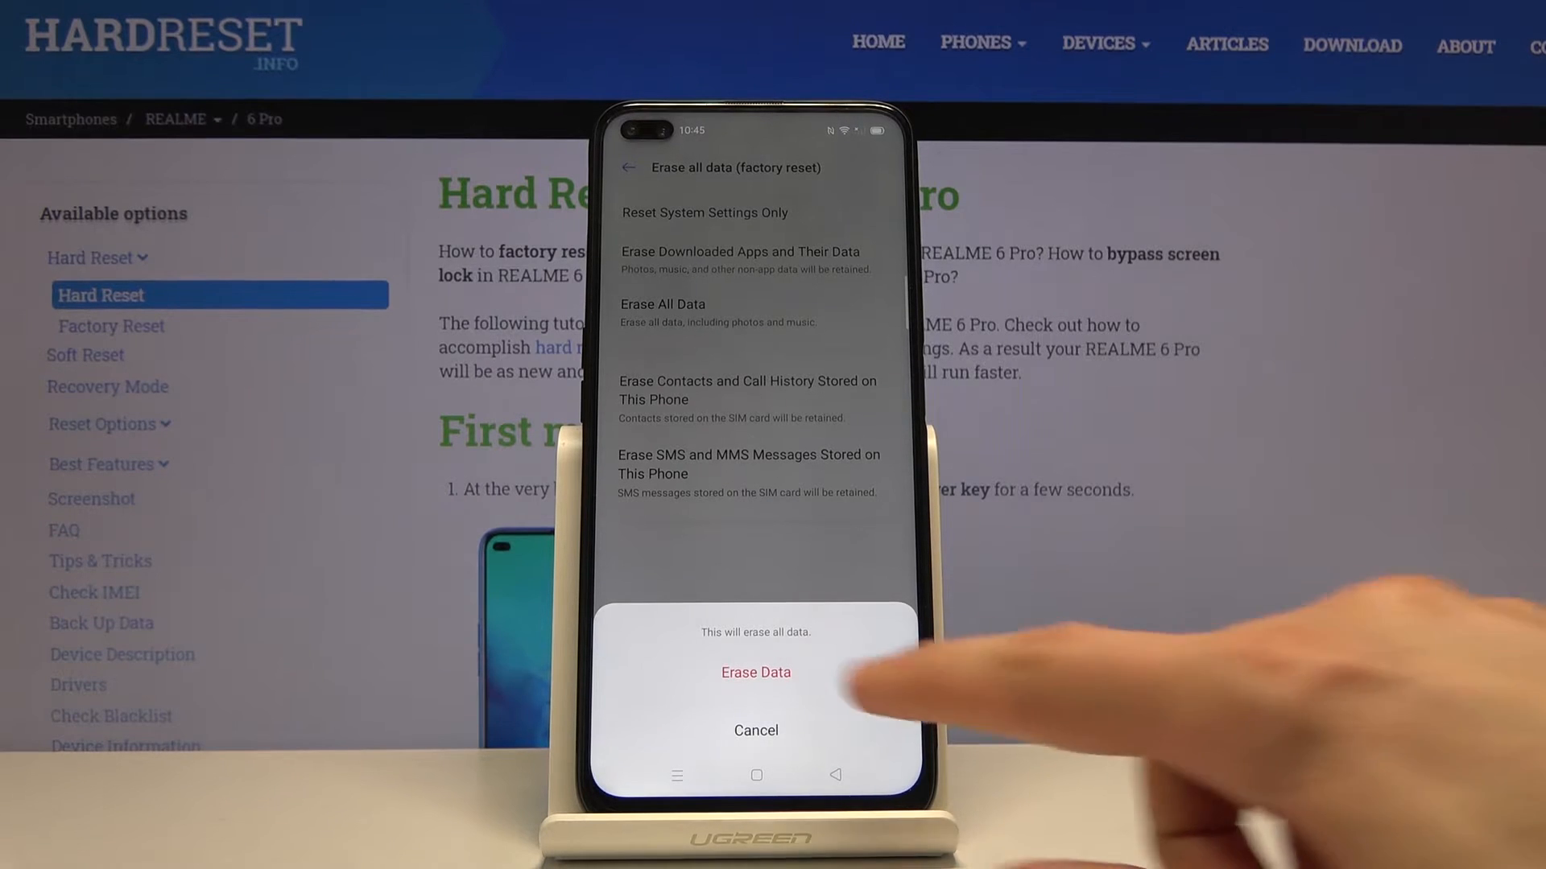
- Accept both Erase Data warnings so the full factory reset begins
left_click(754, 672)
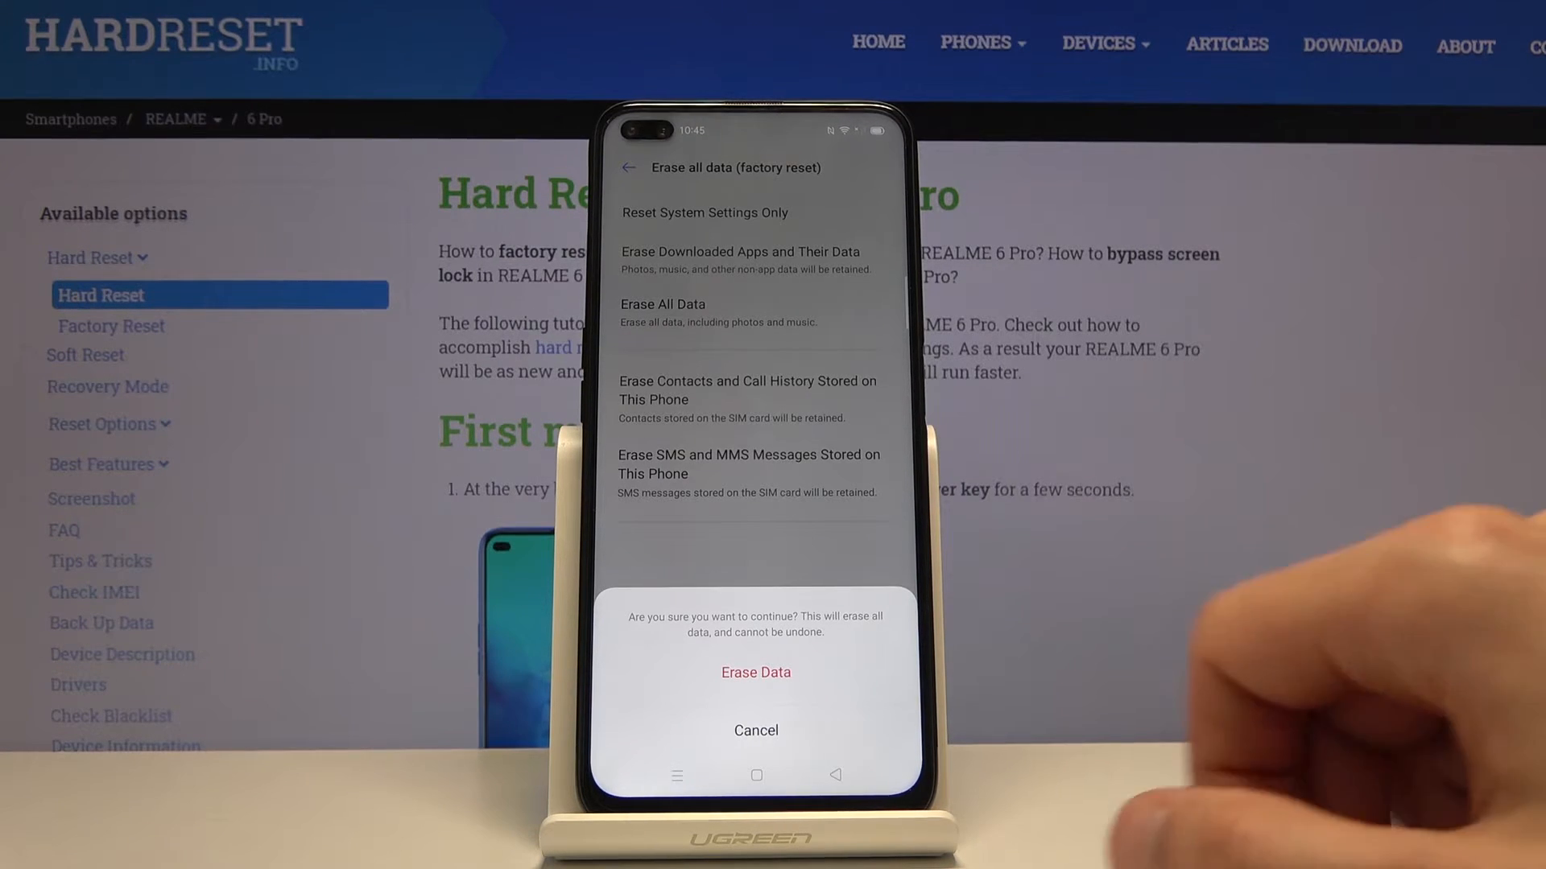
left_click(755, 729)
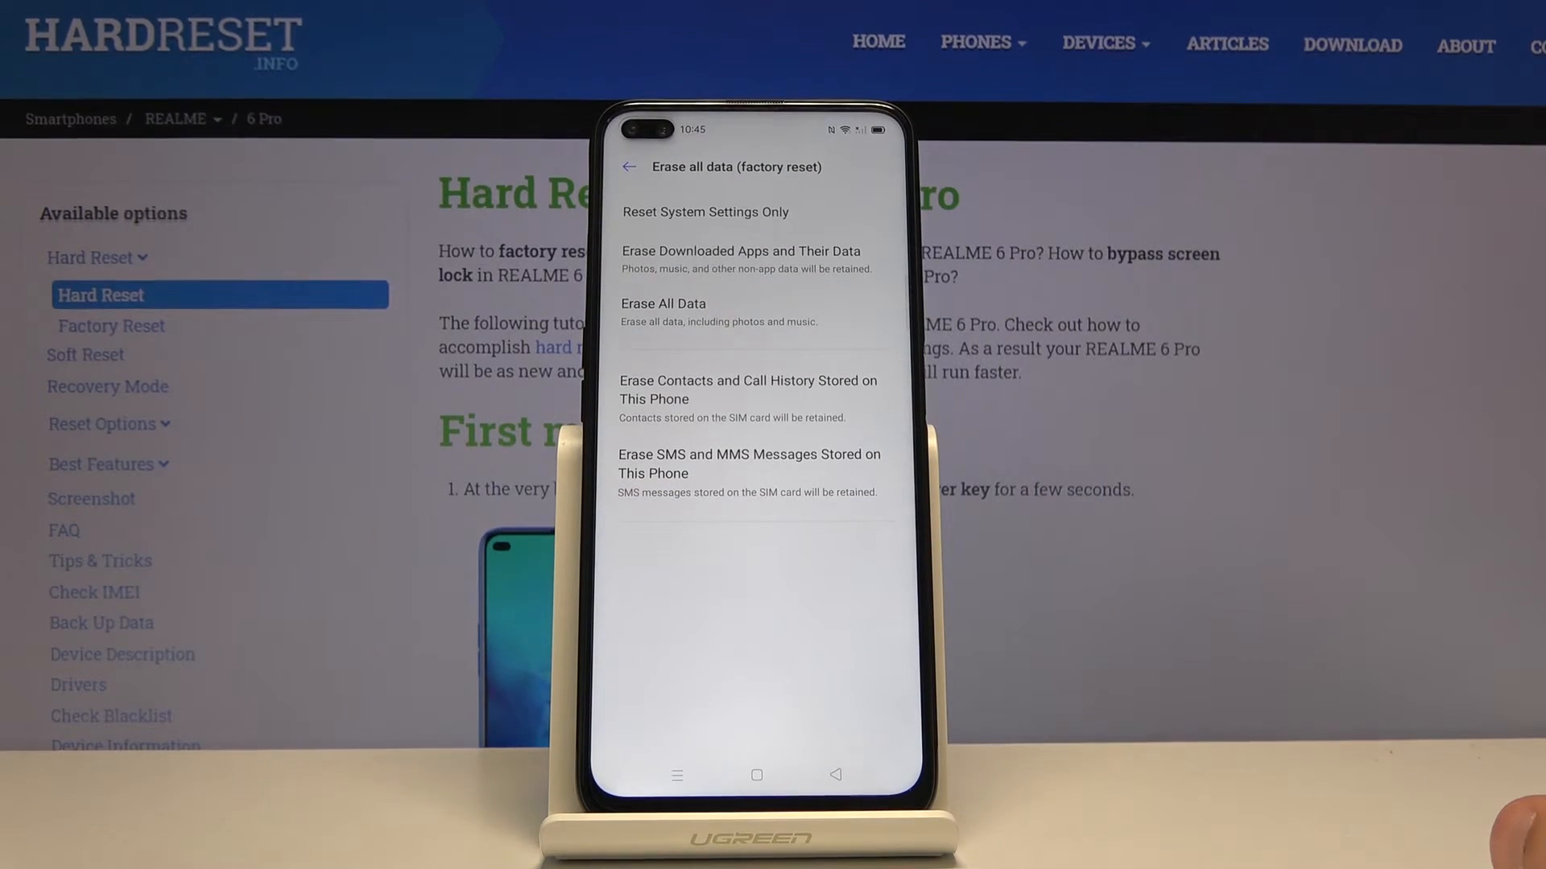